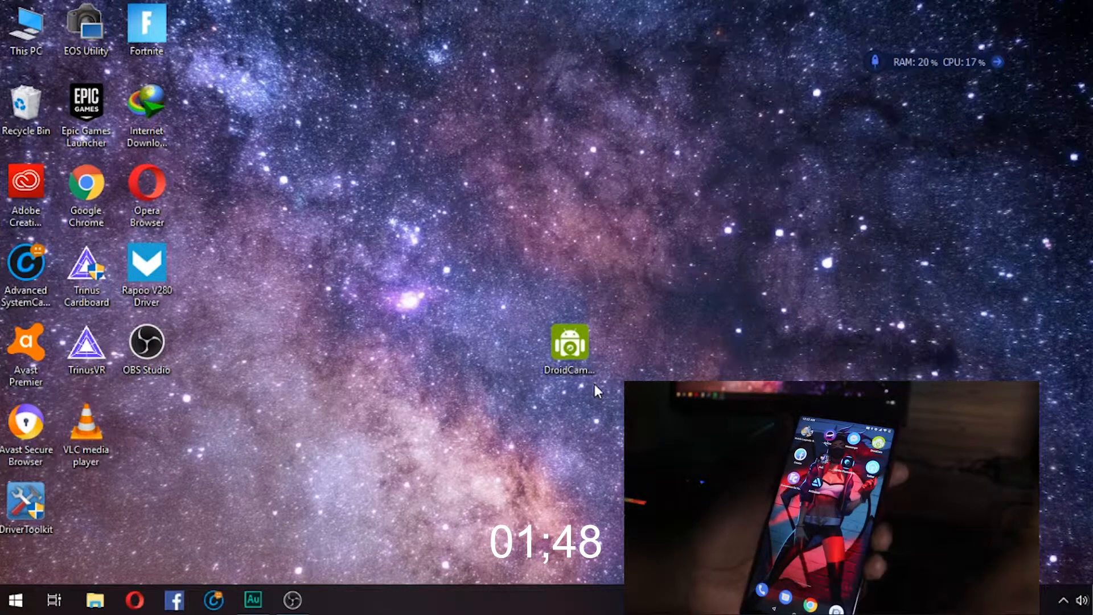
- Launch DroidCam Client and try its connection modes, settling on USB
{"action": "left_click", "coordinate": [568, 347]}
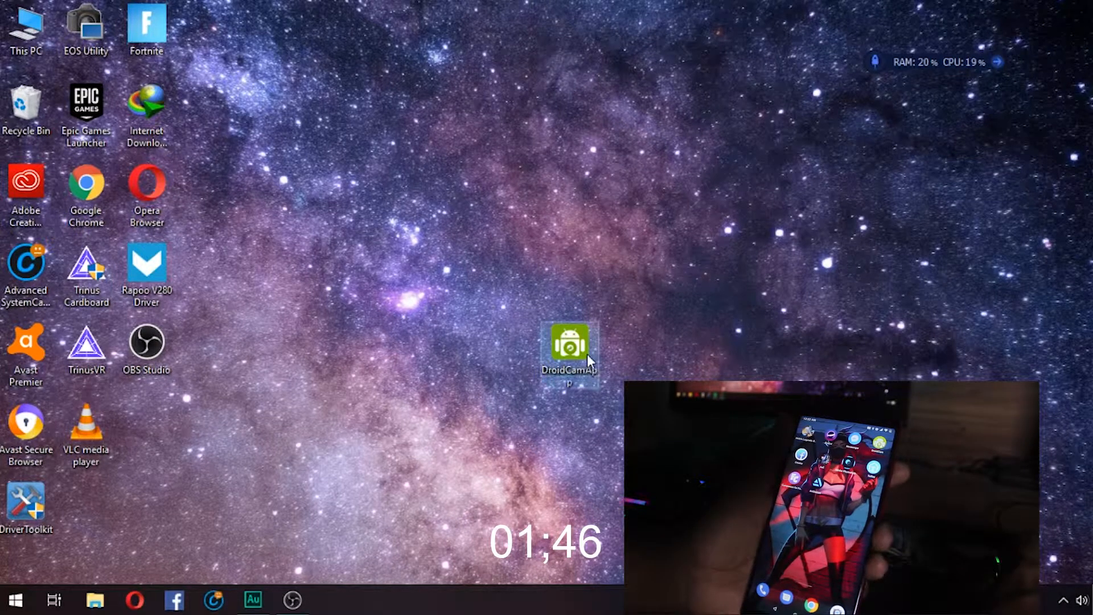
{"action": "double_click", "coordinate": [569, 348]}
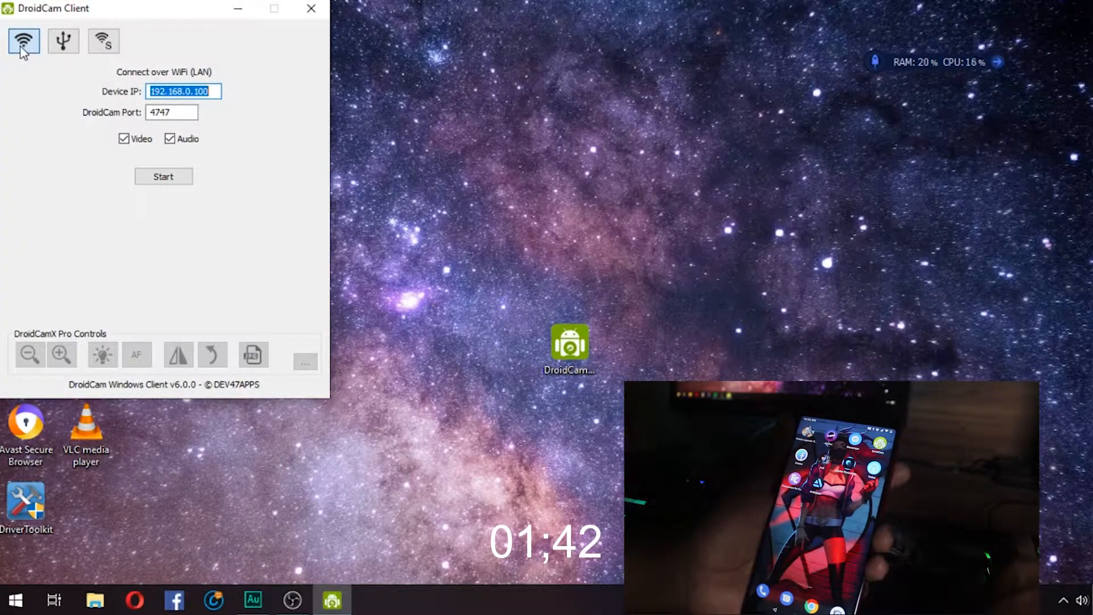
{"action": "mouse_move", "coordinate": [63, 40]}
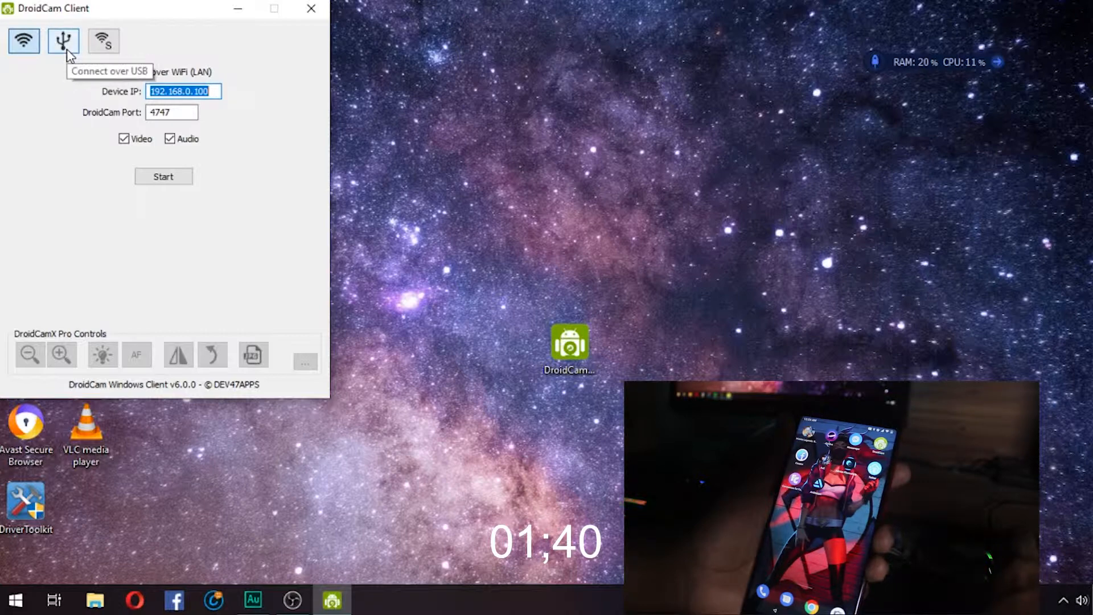
{"action": "left_click", "coordinate": [103, 40]}
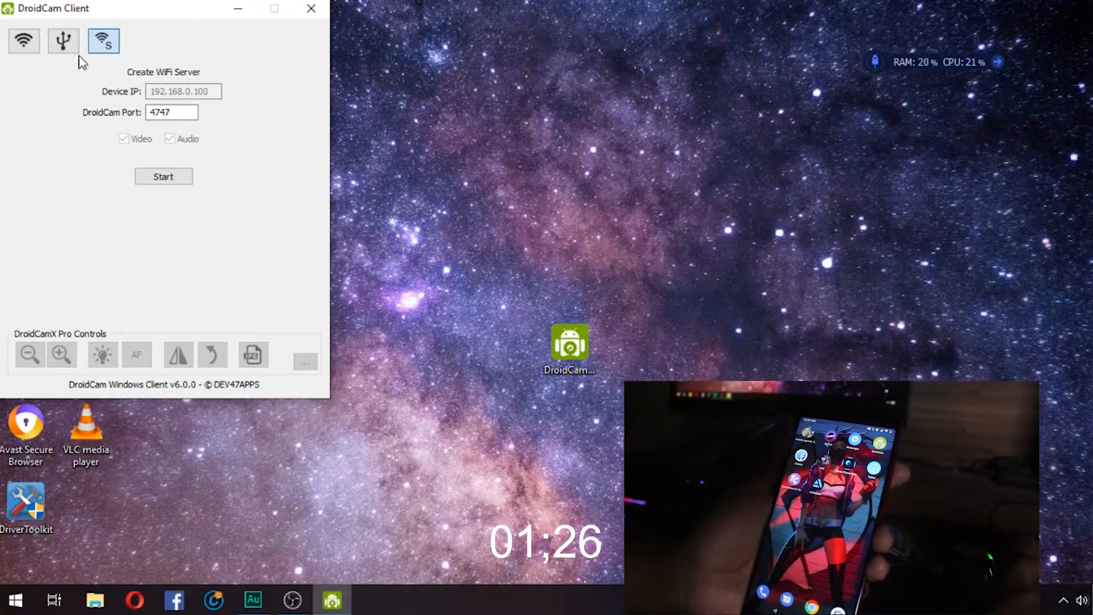
{"action": "left_click", "coordinate": [63, 40]}
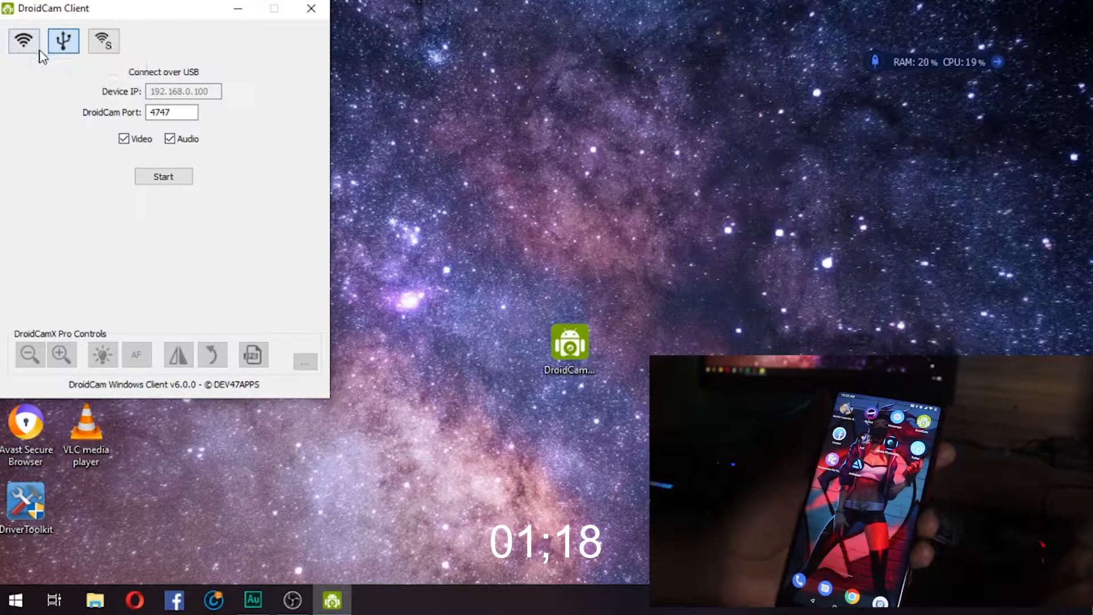
{"action": "mouse_move", "coordinate": [23, 40]}
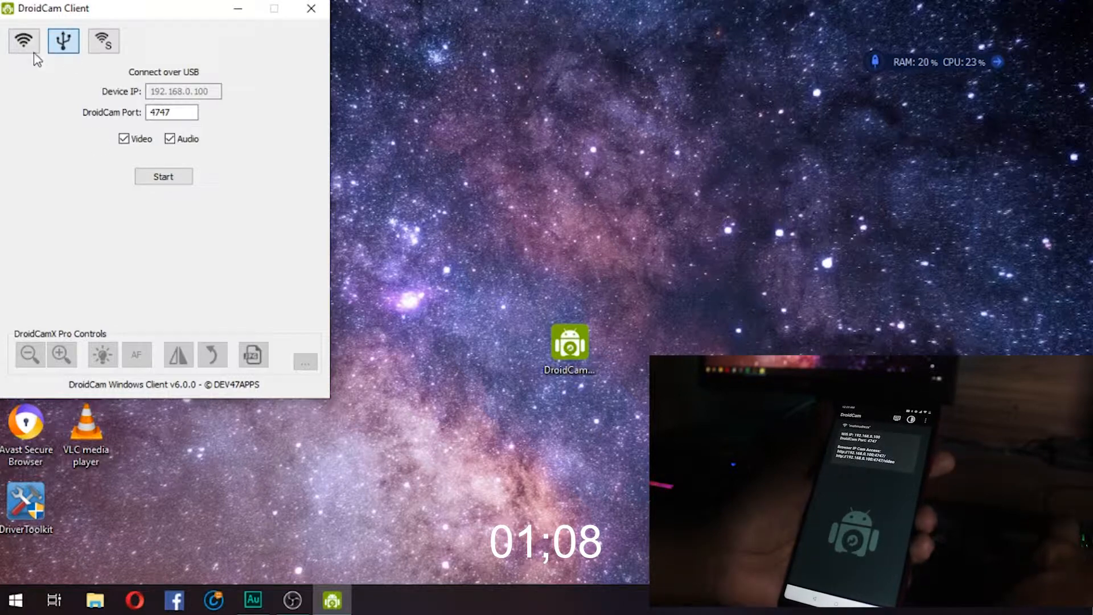
- Switch to WiFi mode with device IP 192.168.0.100 and port 4747
{"action": "left_click", "coordinate": [23, 41]}
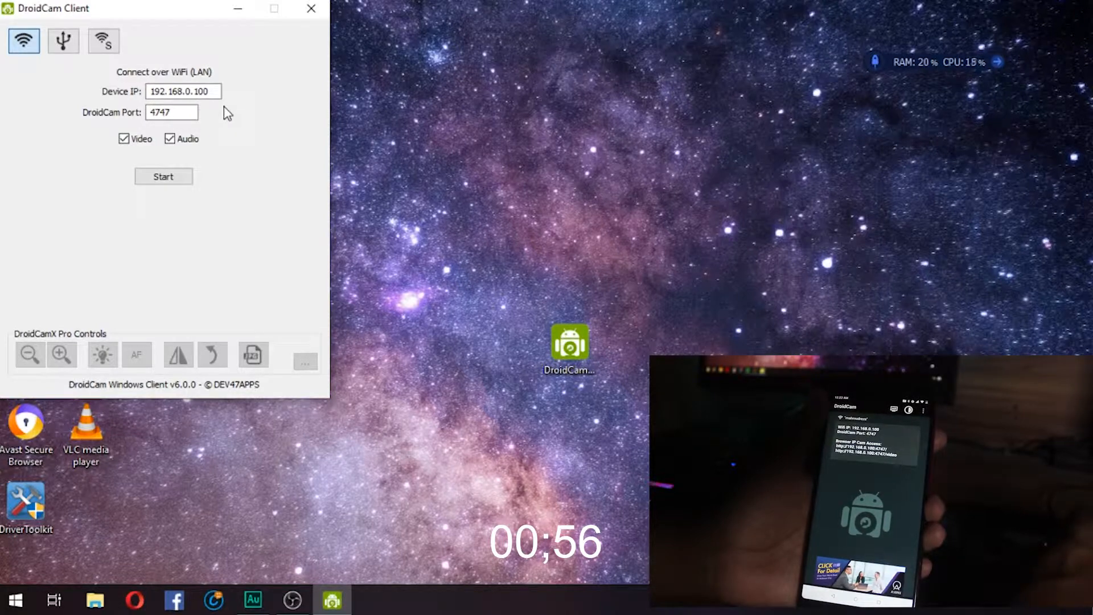
{"action": "left_click", "coordinate": [171, 113]}
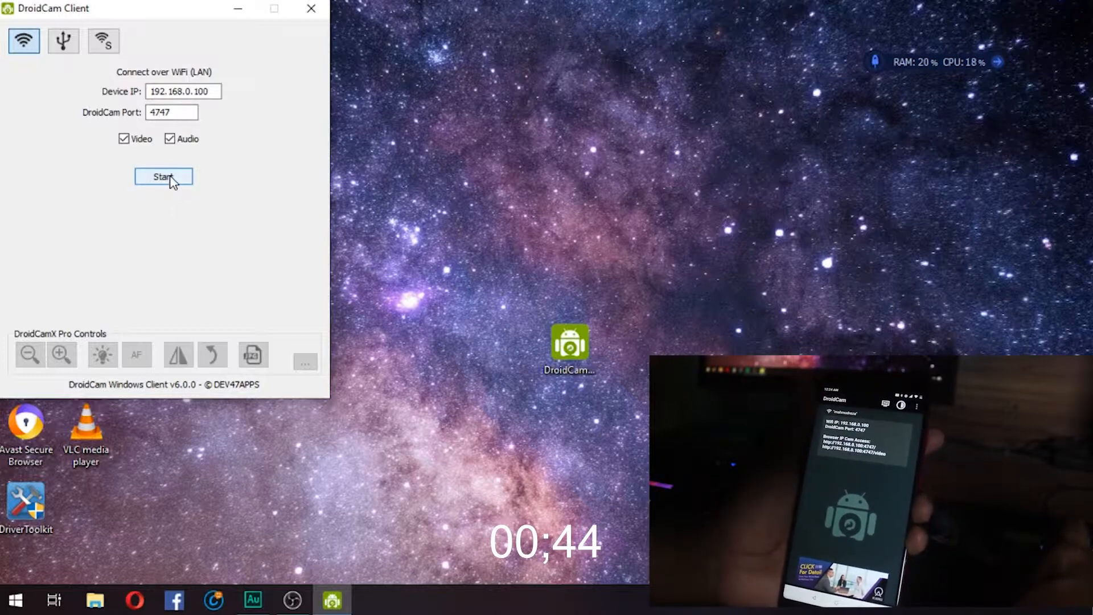
- Start the WiFi connection to receive the phone's camera feed
{"action": "left_click", "coordinate": [164, 177]}
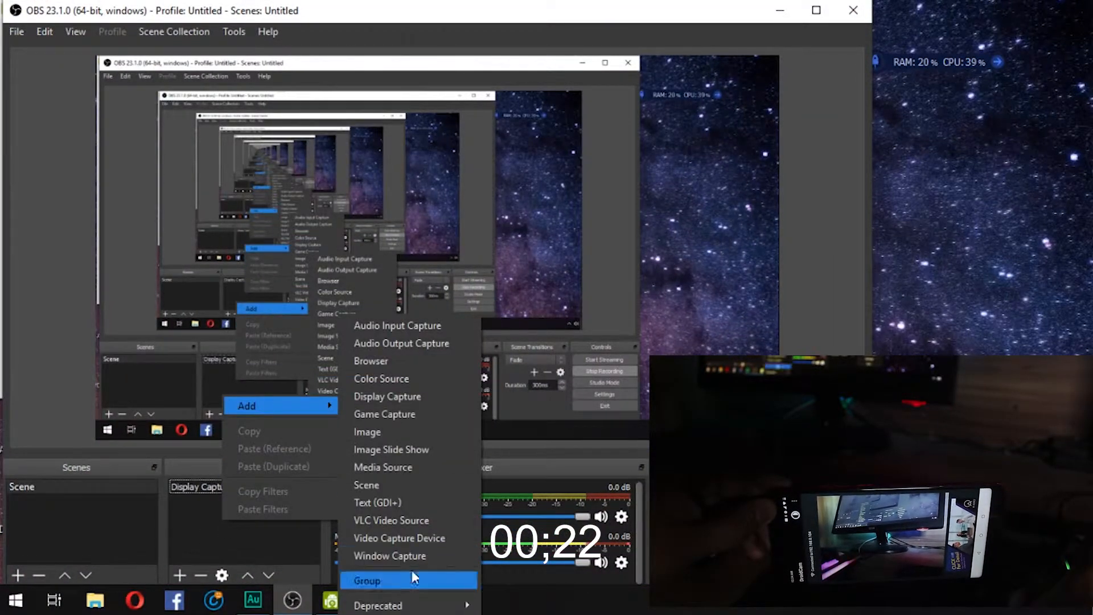
- Add a DroidCam Video Capture Device source alongside the Display Capture
{"action": "left_click", "coordinate": [398, 538]}
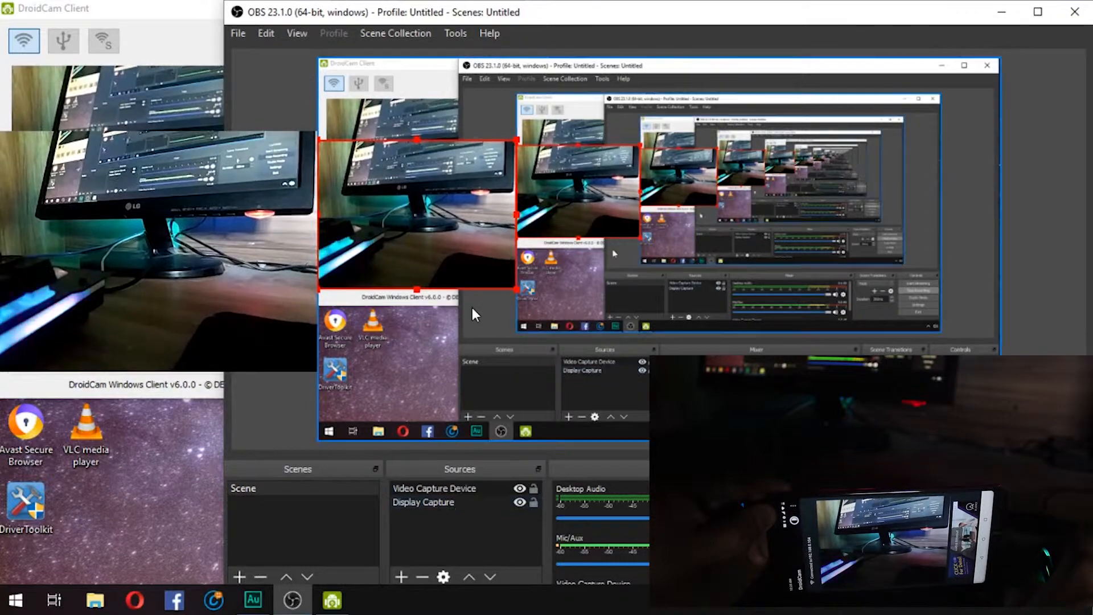
{"action": "right_click", "coordinate": [434, 488]}
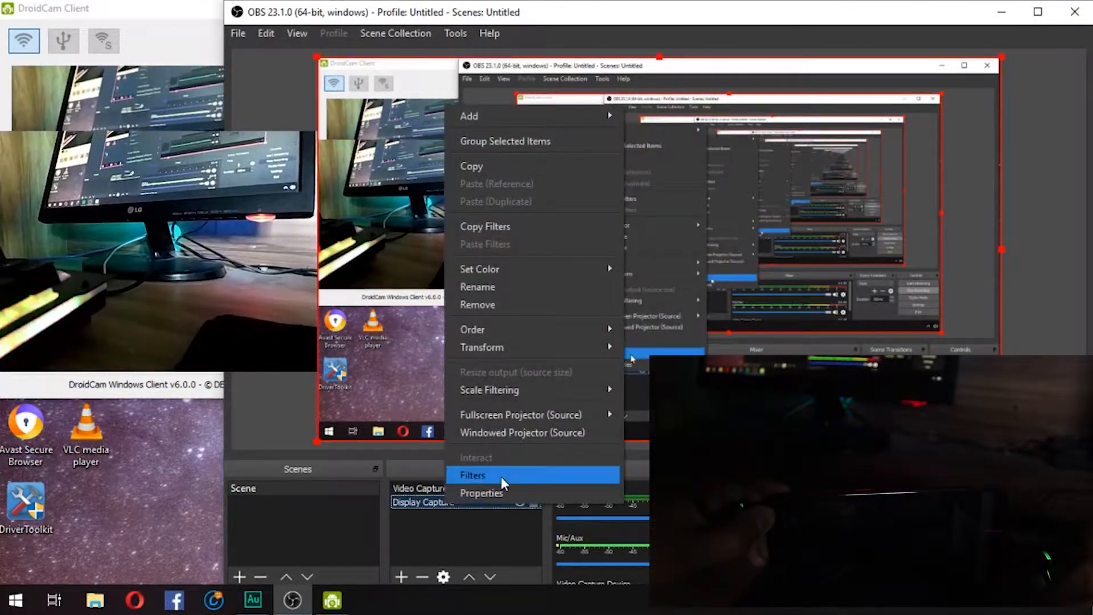